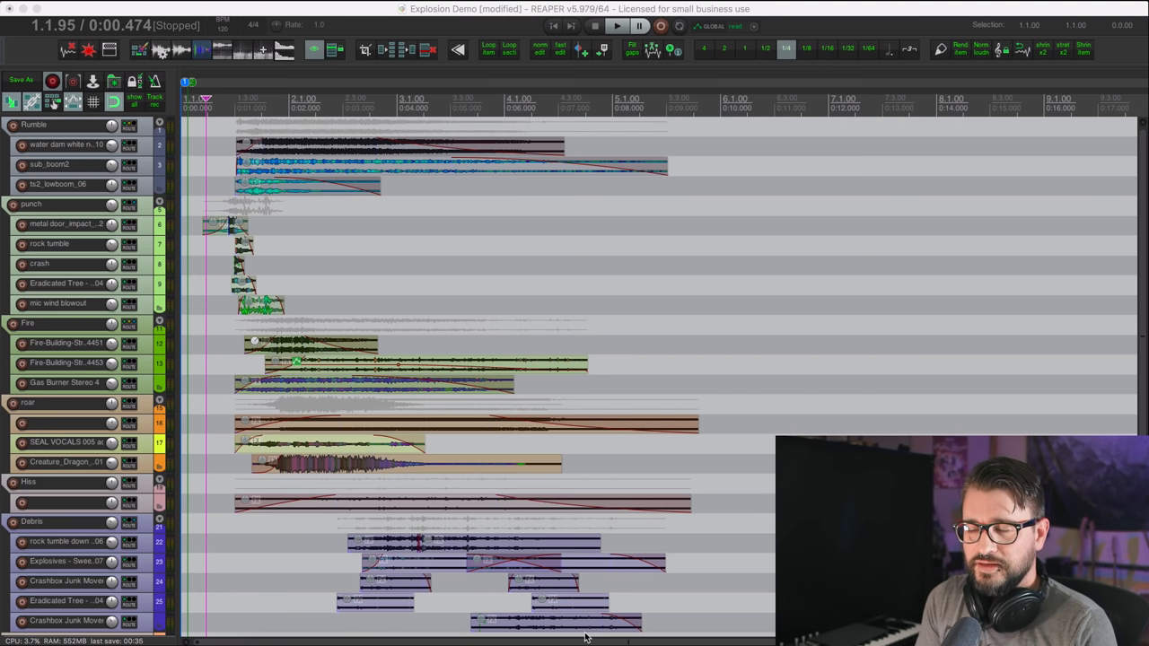
pyautogui.moveTo(601, 575)
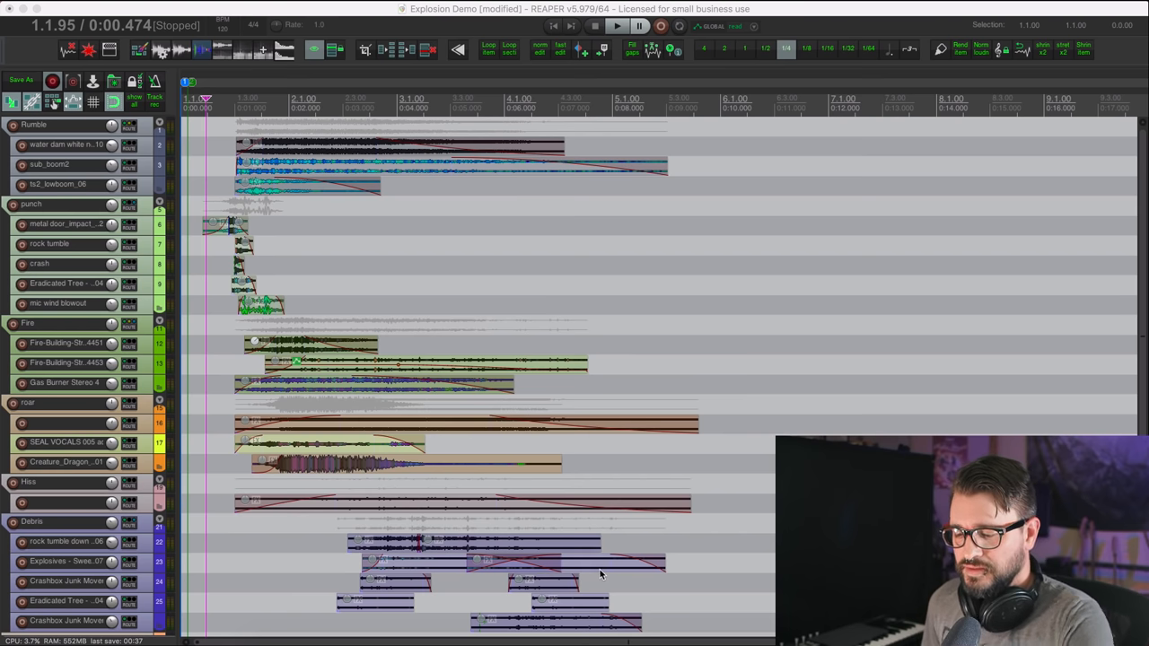
pyautogui.moveTo(505, 371)
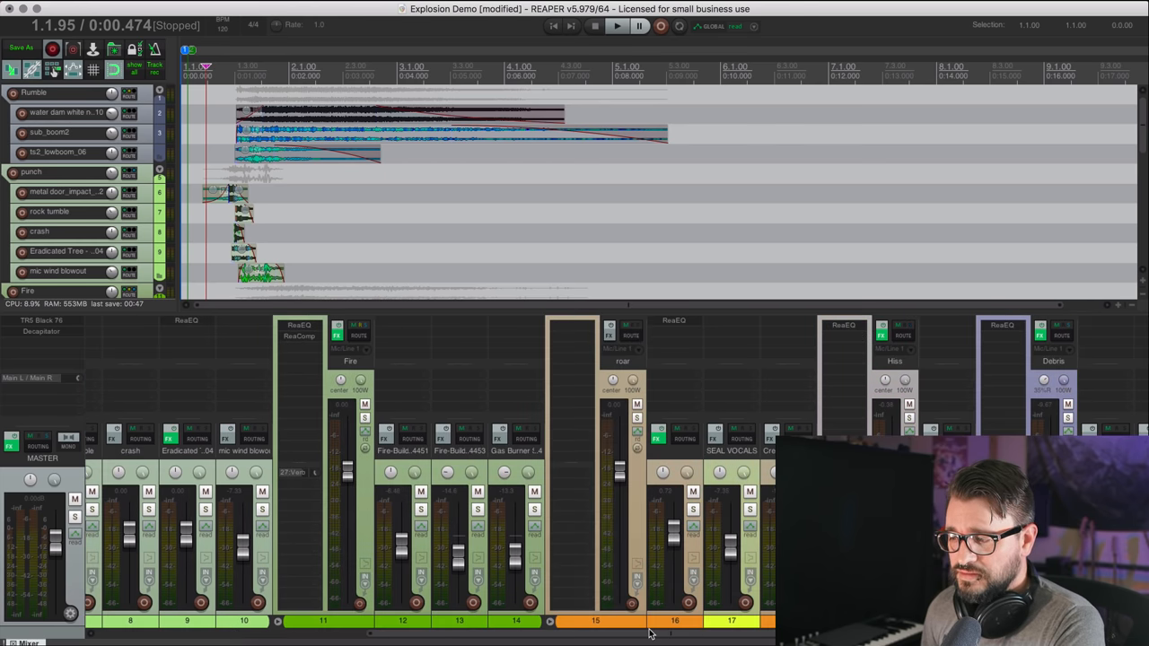
# Step: Scroll the arrange view to focus on the opening impact clips of the explosion layers
pyautogui.hscroll(-3)
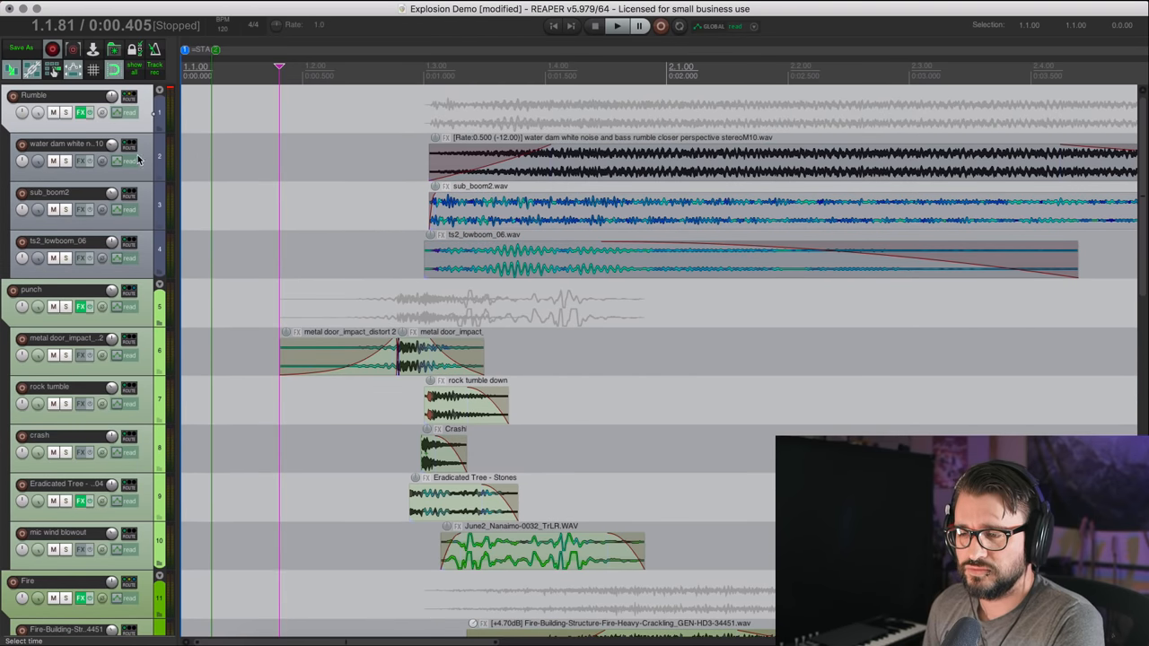
# Step: Solo the Rumble folder track and bring up its ReaEQ showing the low-frequency dip
pyautogui.click(65, 126)
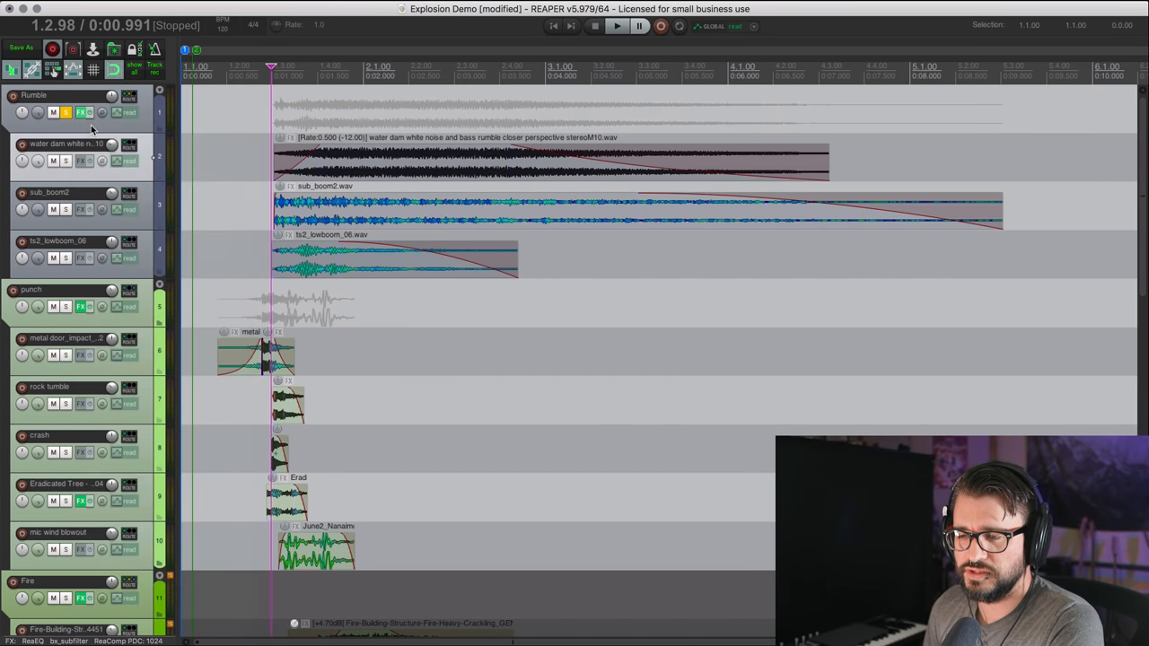
pyautogui.click(79, 111)
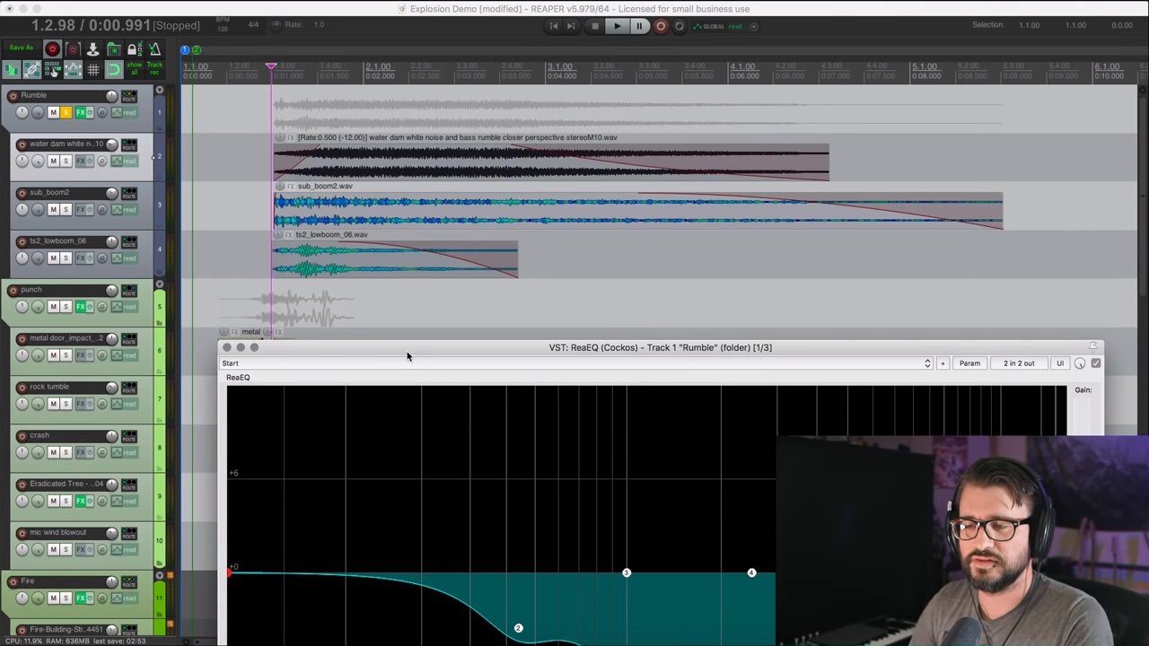
# Step: Float bx_subfilter from the Rumble FX list and move its window aside
pyautogui.click(81, 111)
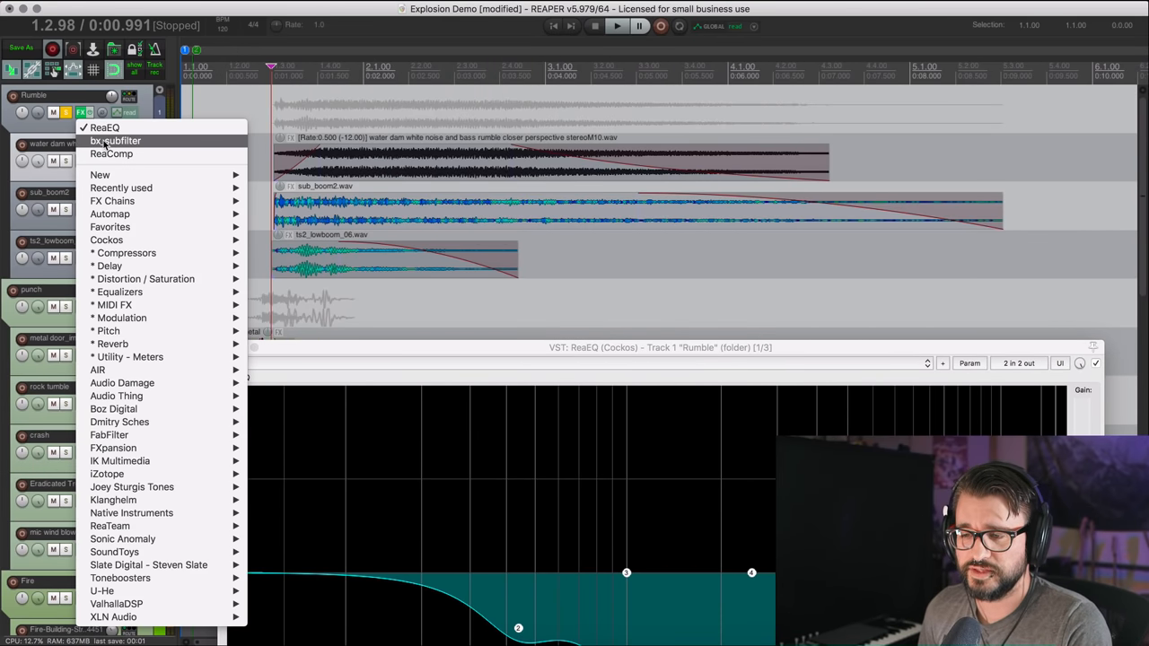
pyautogui.click(115, 140)
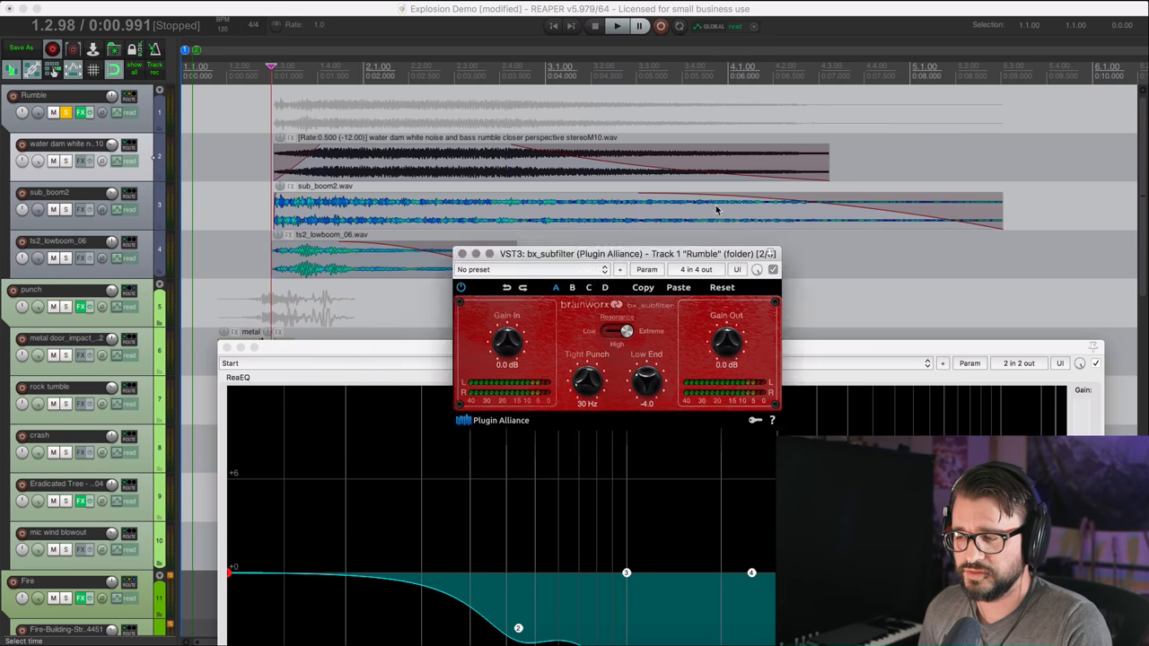
pyautogui.moveTo(637, 253); pyautogui.dragTo(758, 173)
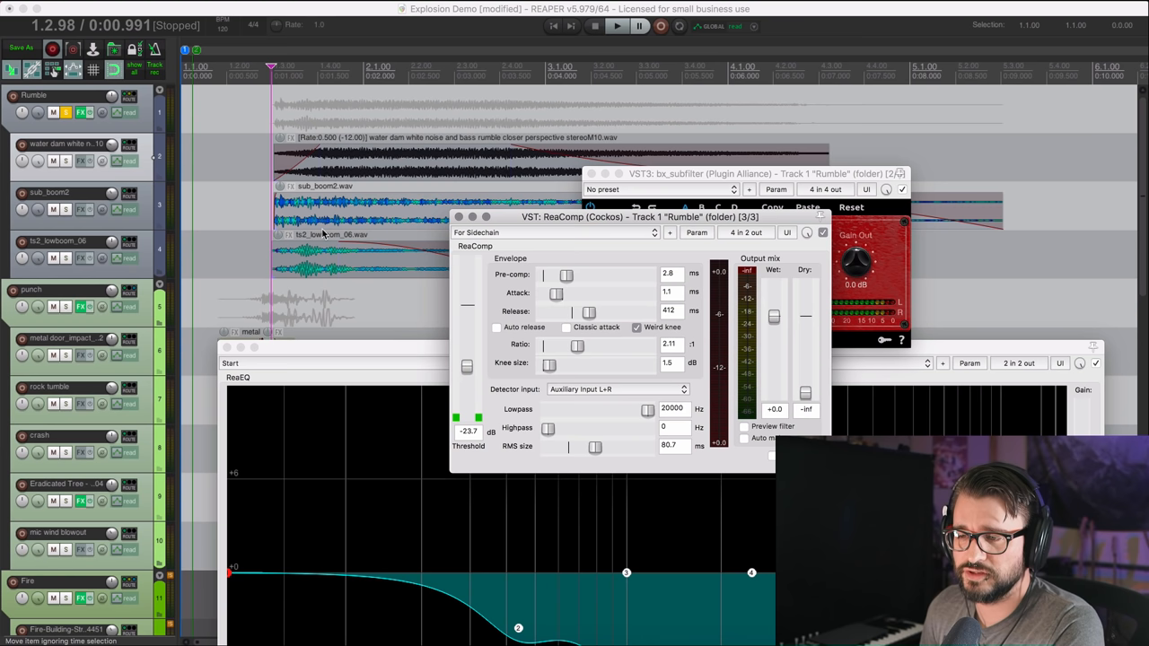
pyautogui.click(609, 29)
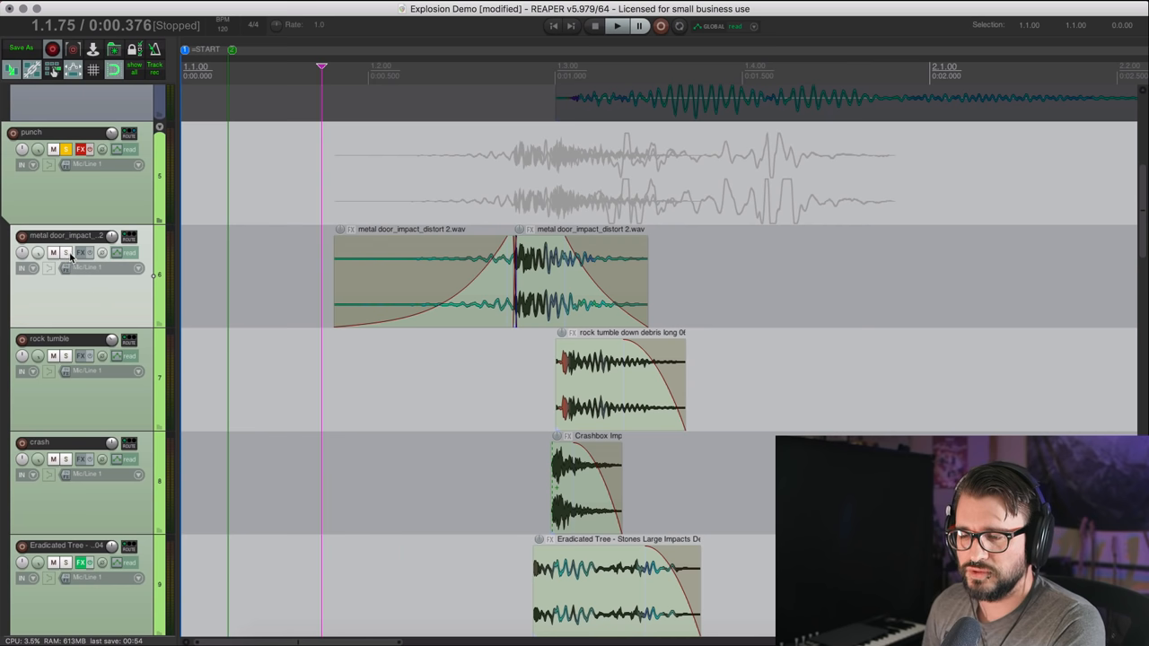
# Step: Solo the metal door impact track and scroll through the remaining Punch layers
pyautogui.click(68, 254)
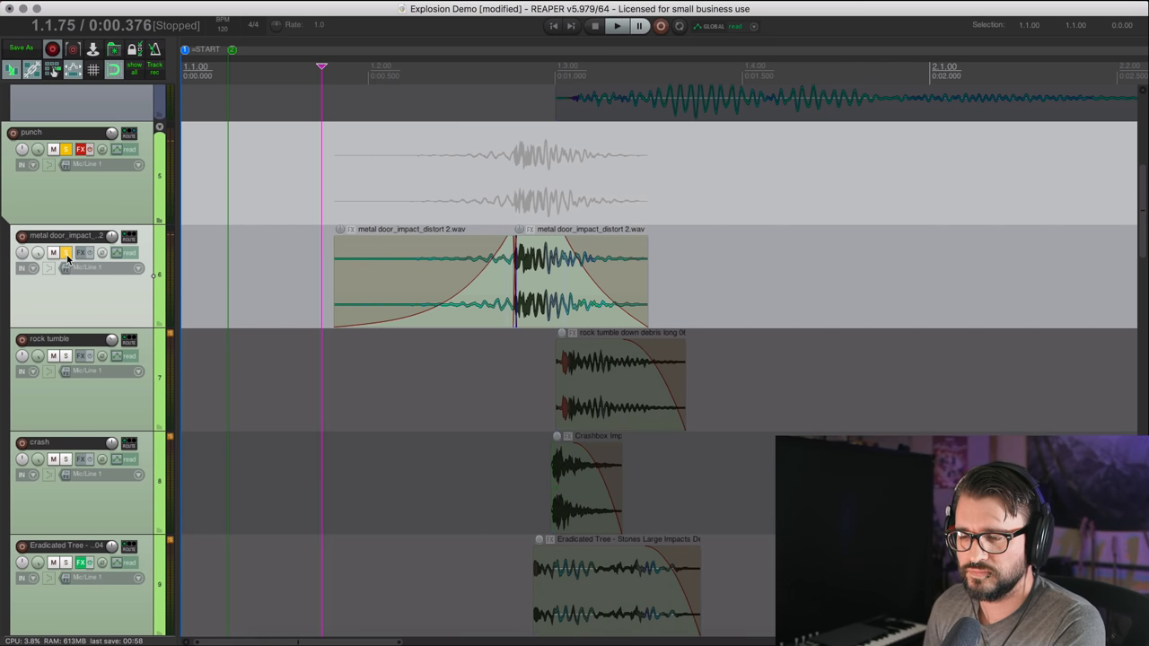
pyautogui.scroll(-3)
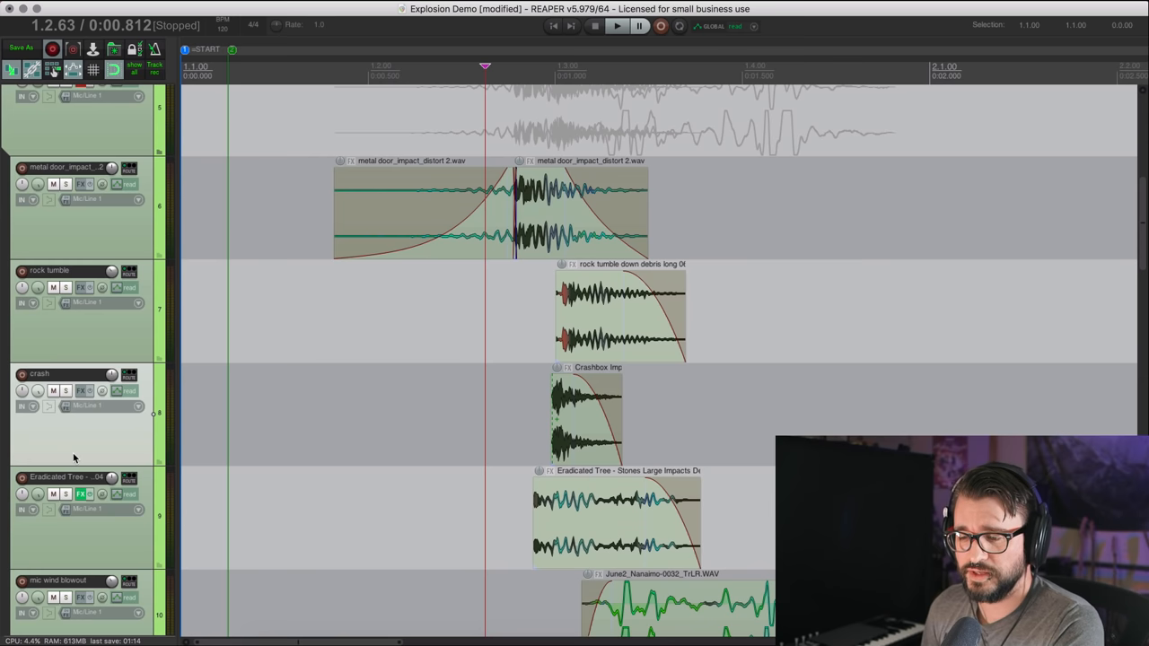
pyautogui.scroll(-3)
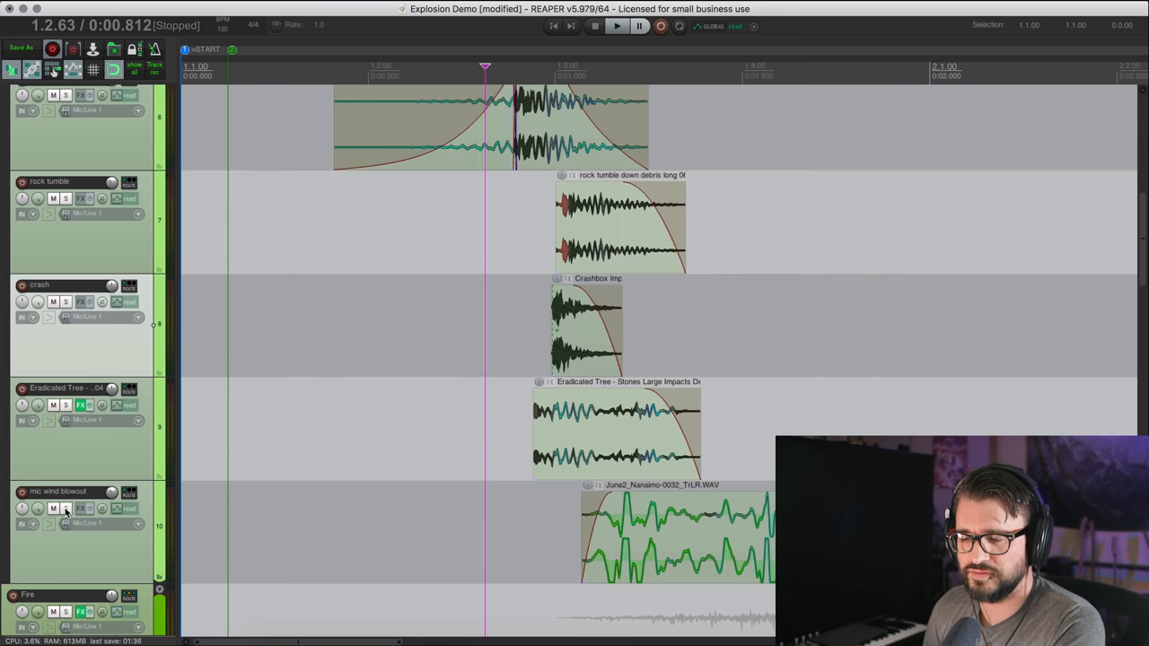
pyautogui.scroll(-3)
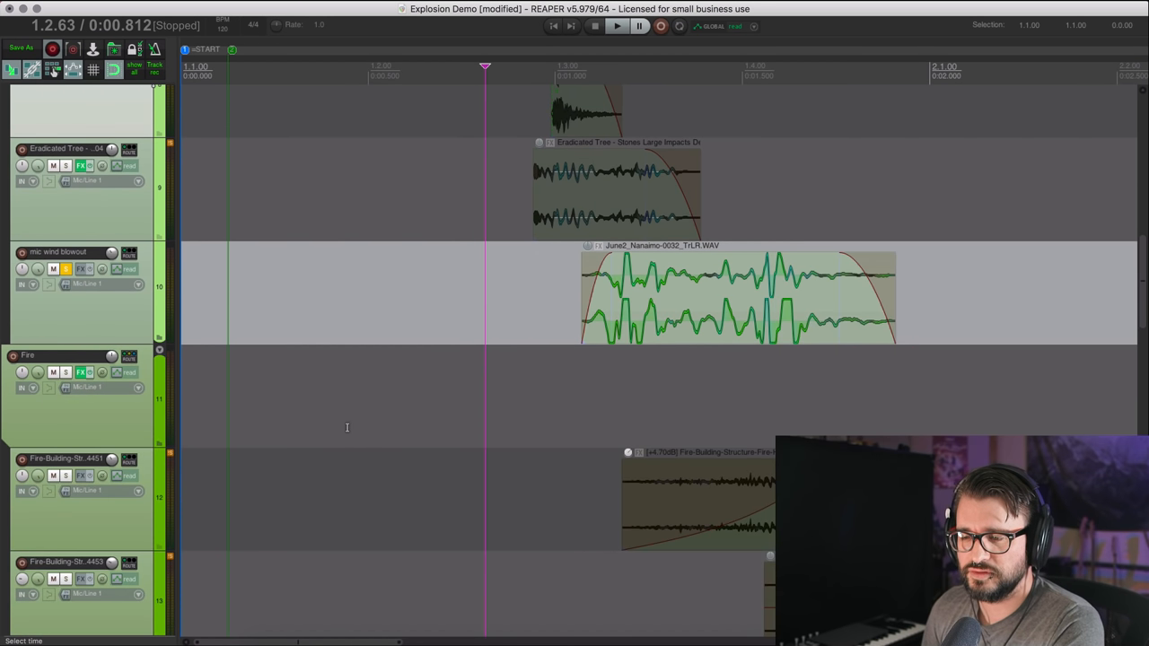
pyautogui.click(610, 31)
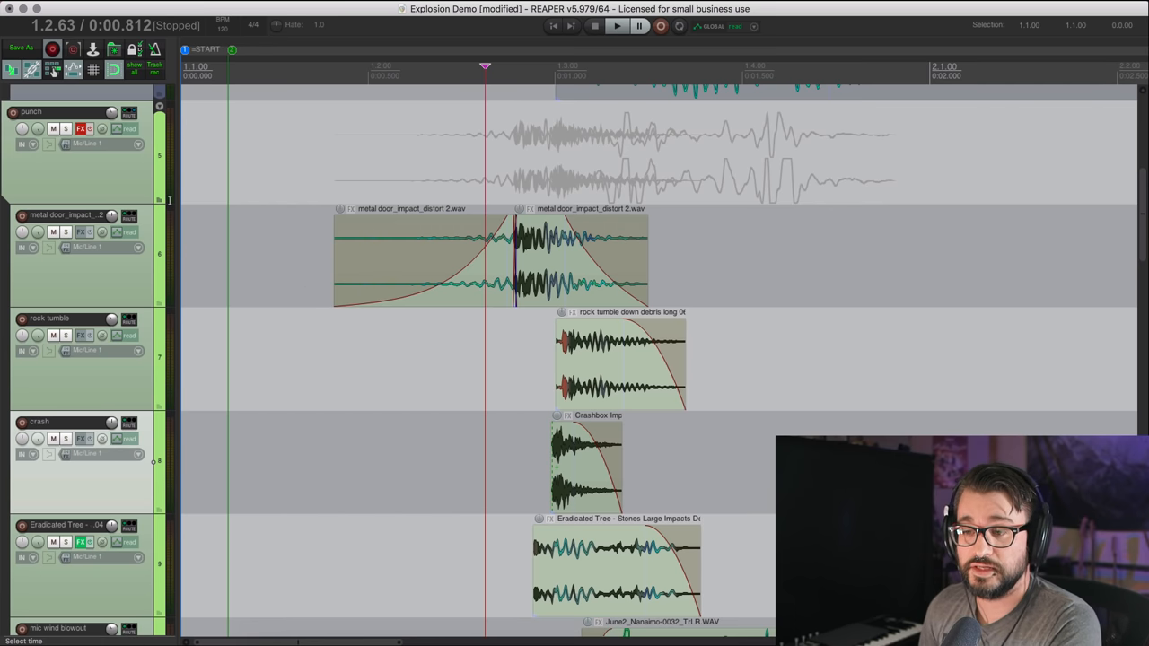
# Step: Inspect the Punch folder's Transient Controller and Soft Clipper/Limiter plug-in settings
pyautogui.click(82, 127)
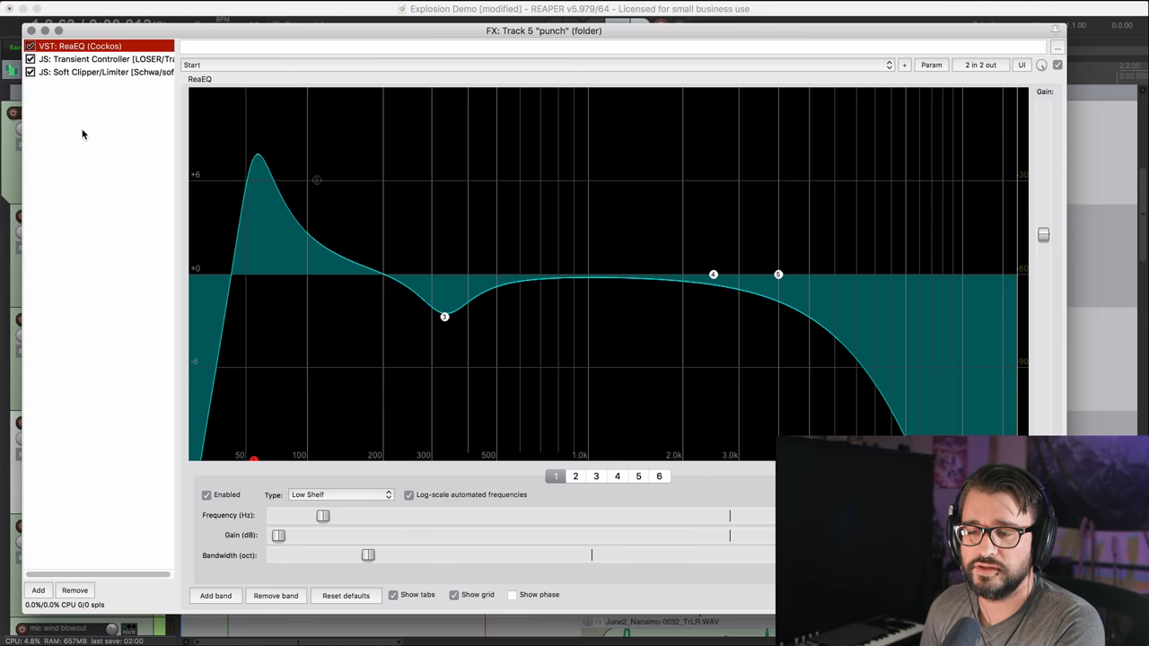
pyautogui.moveTo(98, 118)
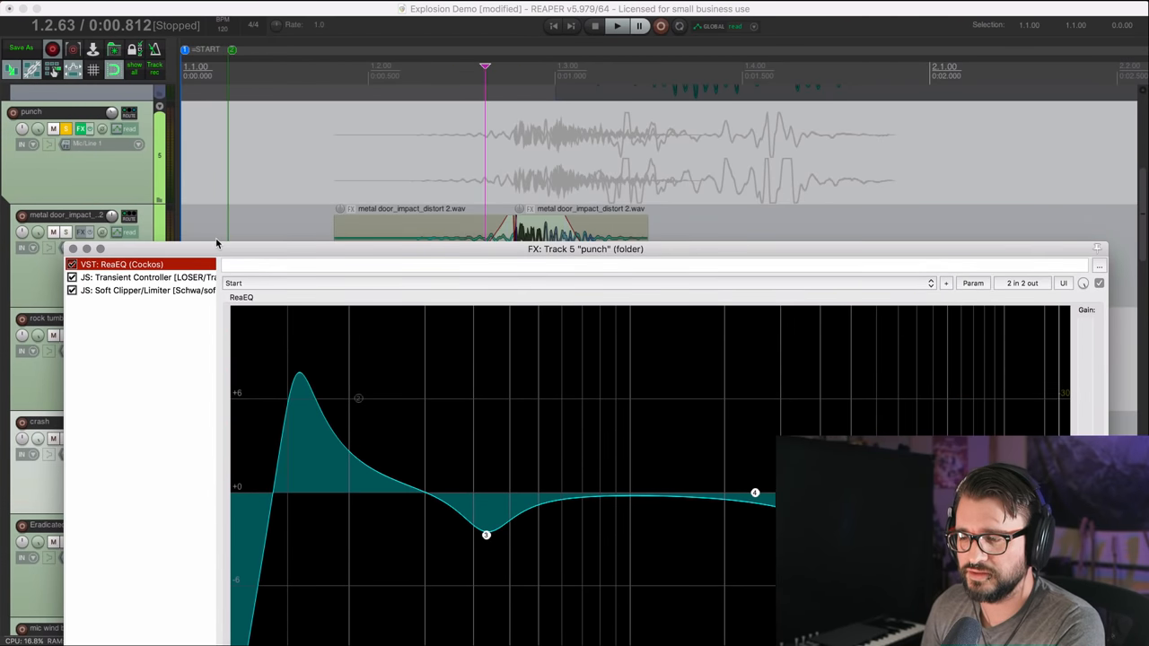
pyautogui.click(149, 277)
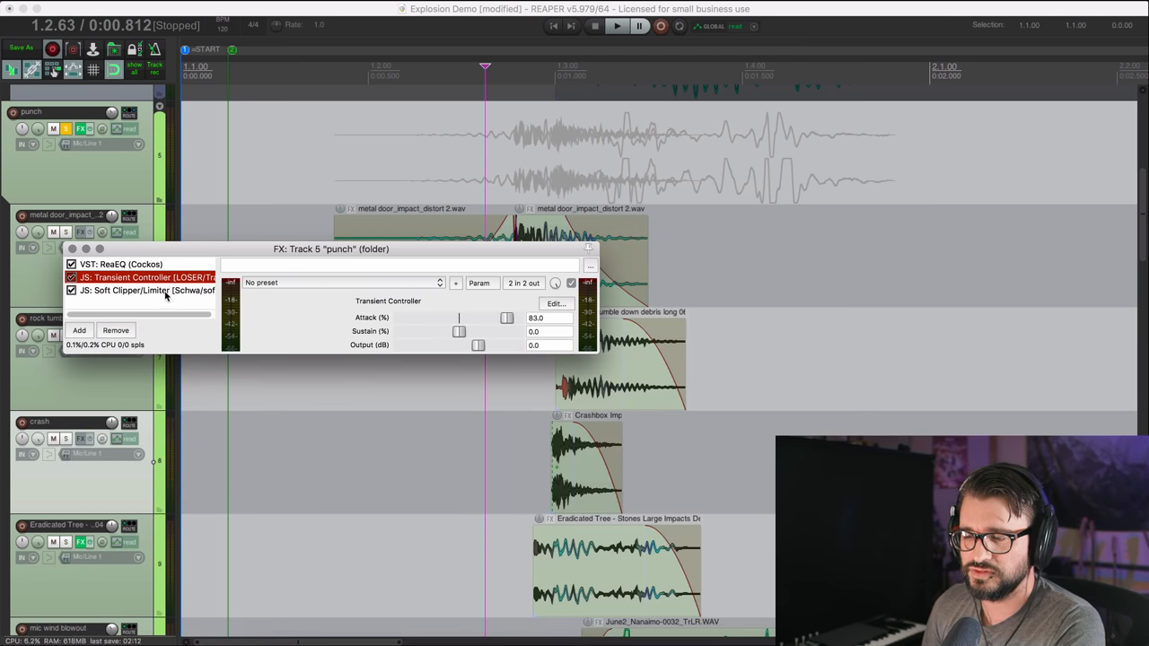
pyautogui.click(147, 290)
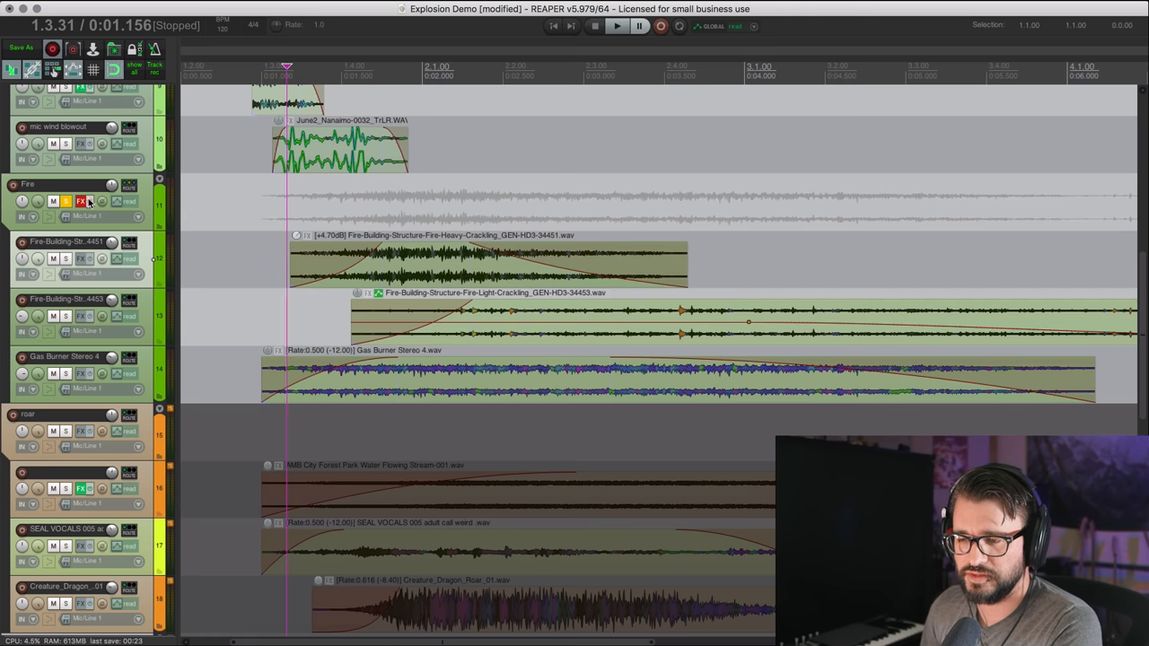
# Step: Bring up the Fire folder's FX chain with the ReaEQ band-pass and ReaComp
pyautogui.click(613, 29)
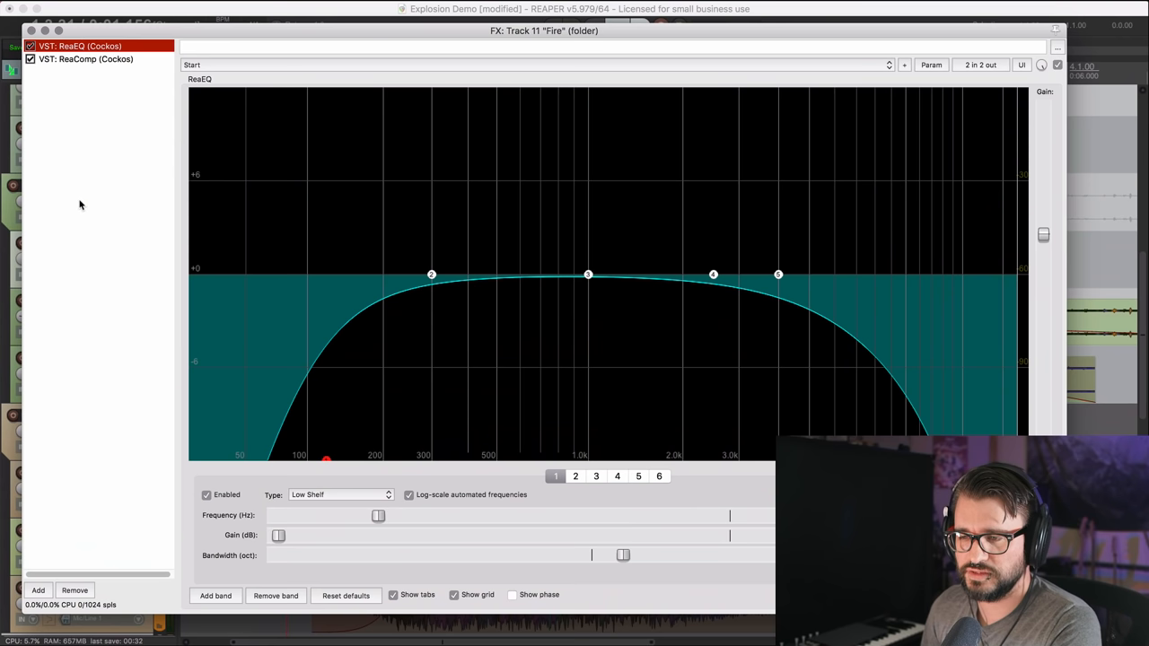
pyautogui.moveTo(427, 420)
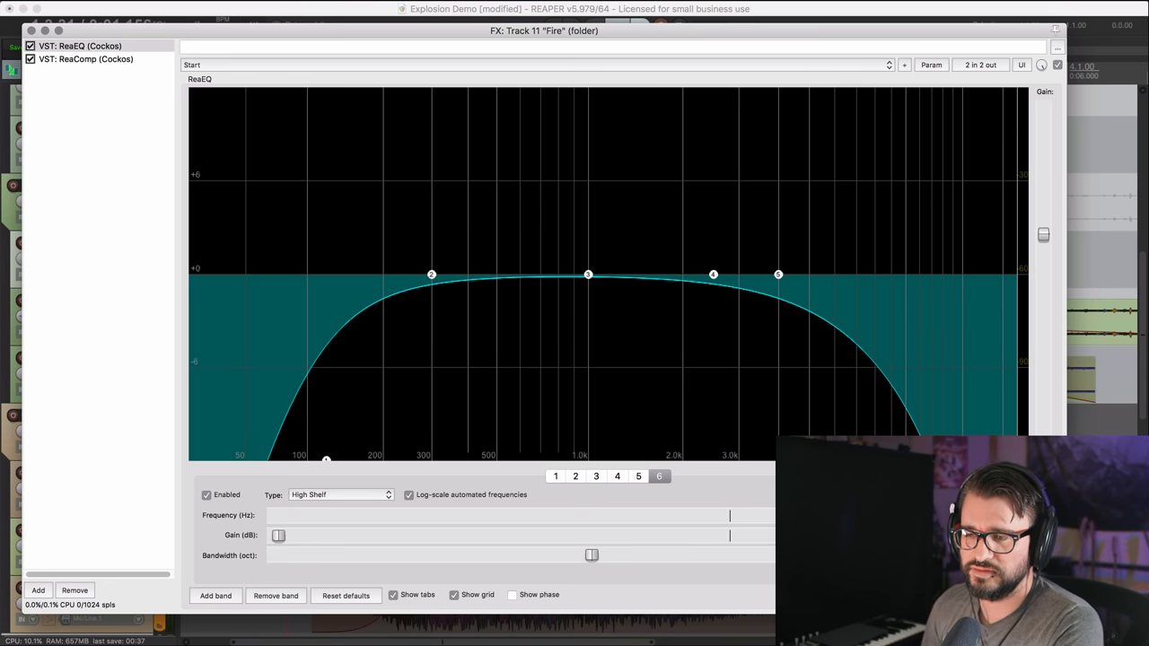
# Step: Inspect the ReaComp compressor in the Fire folder's effects chain
pyautogui.click(85, 59)
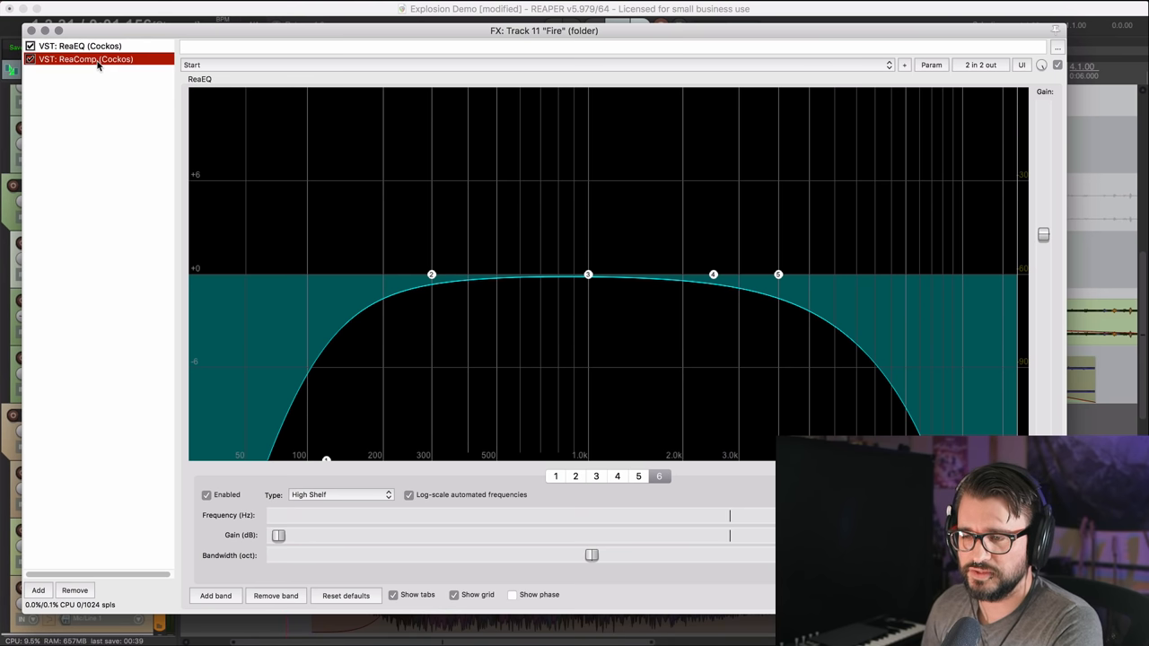
pyautogui.click(85, 58)
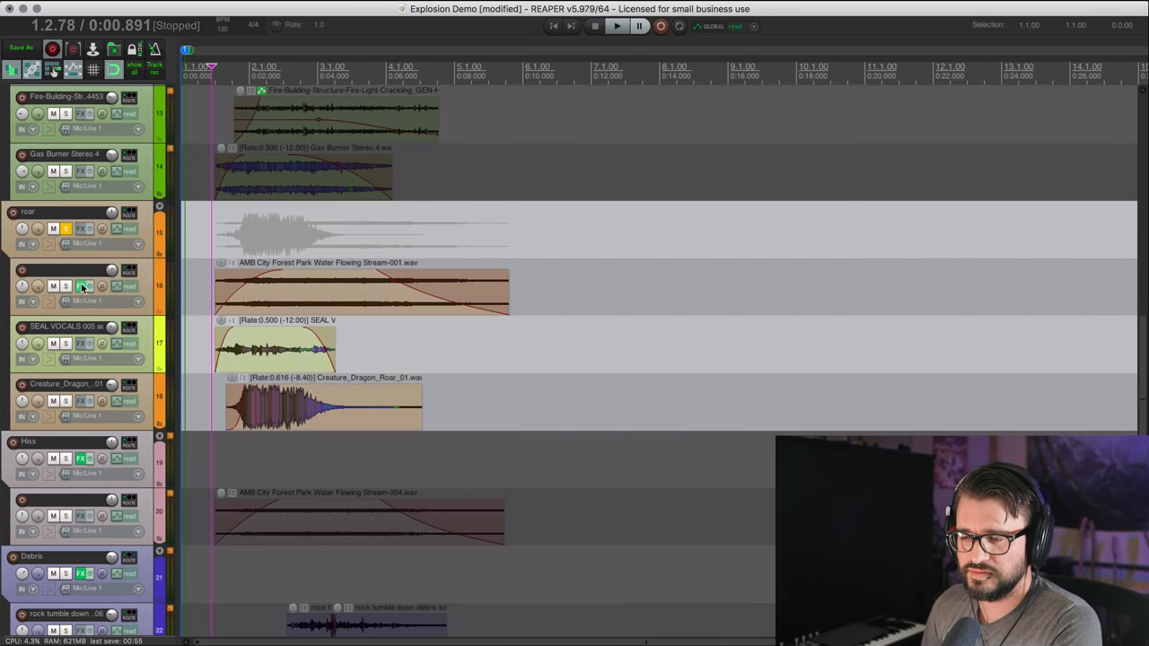
# Step: Solo track 16, AMB City Forest Park Water Flowing Stream-001, in the Roar folder
pyautogui.click(82, 286)
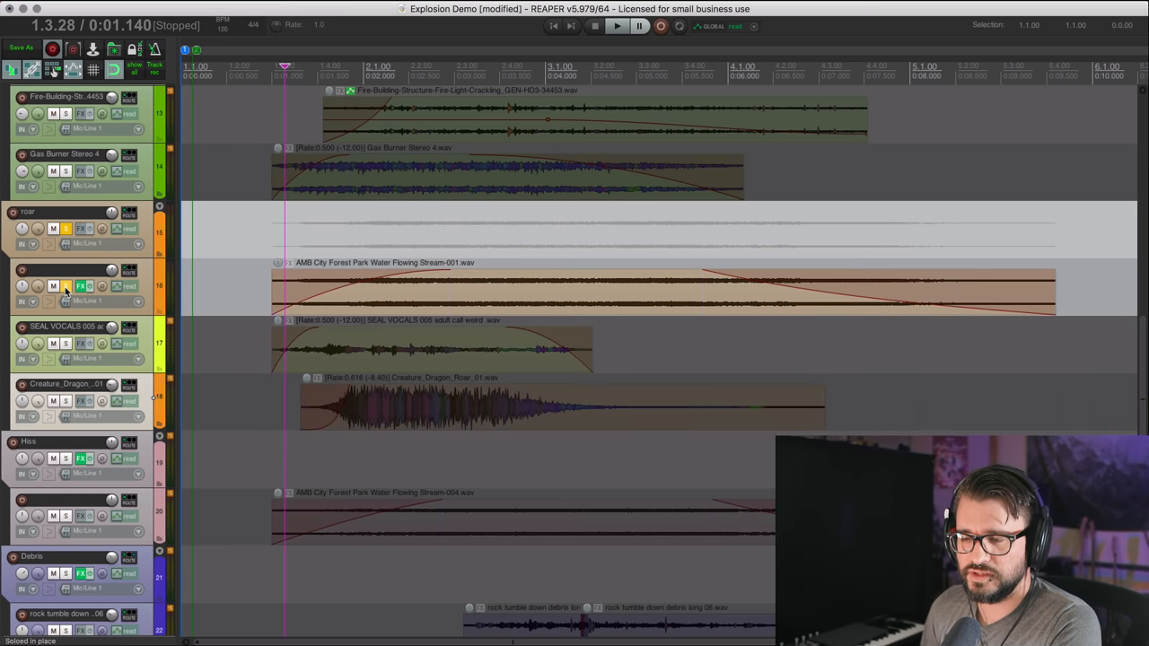
# Step: Inspect the water stream's ReaEQ band-pass point and bypass the EQ to compare
pyautogui.click(81, 285)
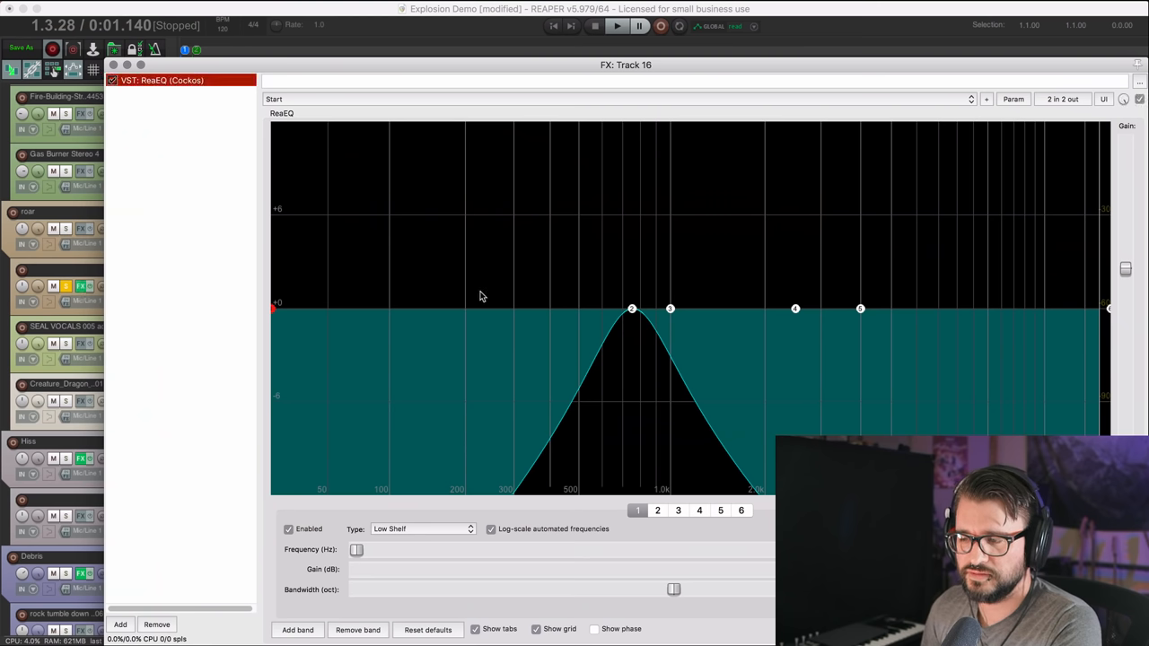
pyautogui.moveTo(630, 309)
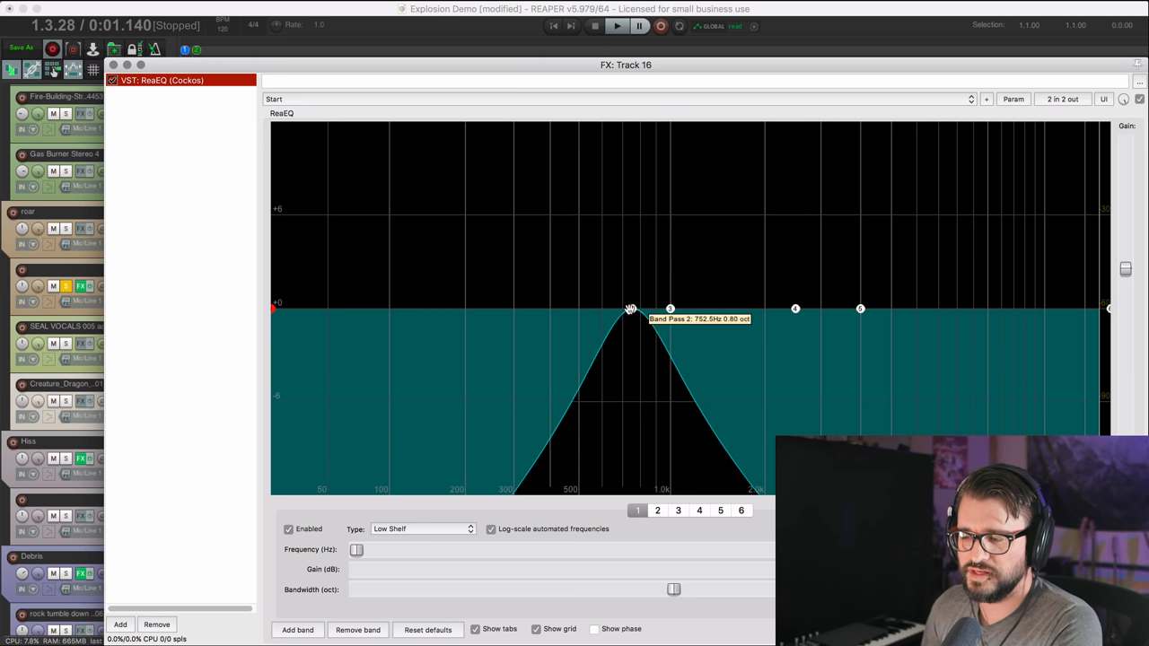
pyautogui.click(656, 509)
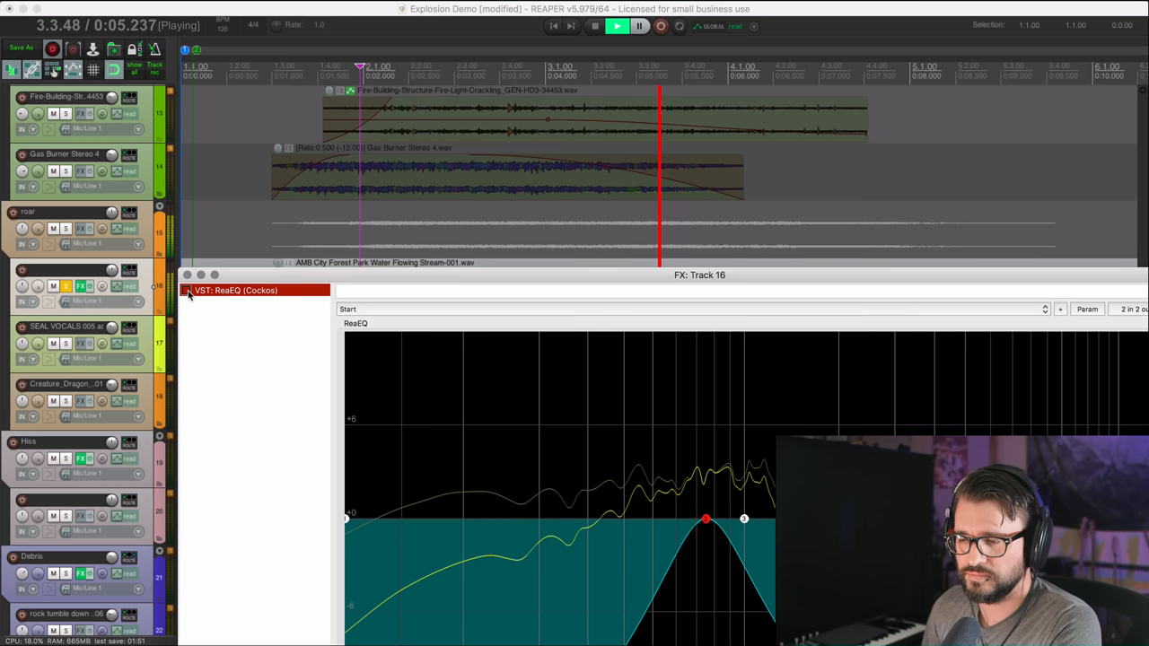
pyautogui.click(186, 289)
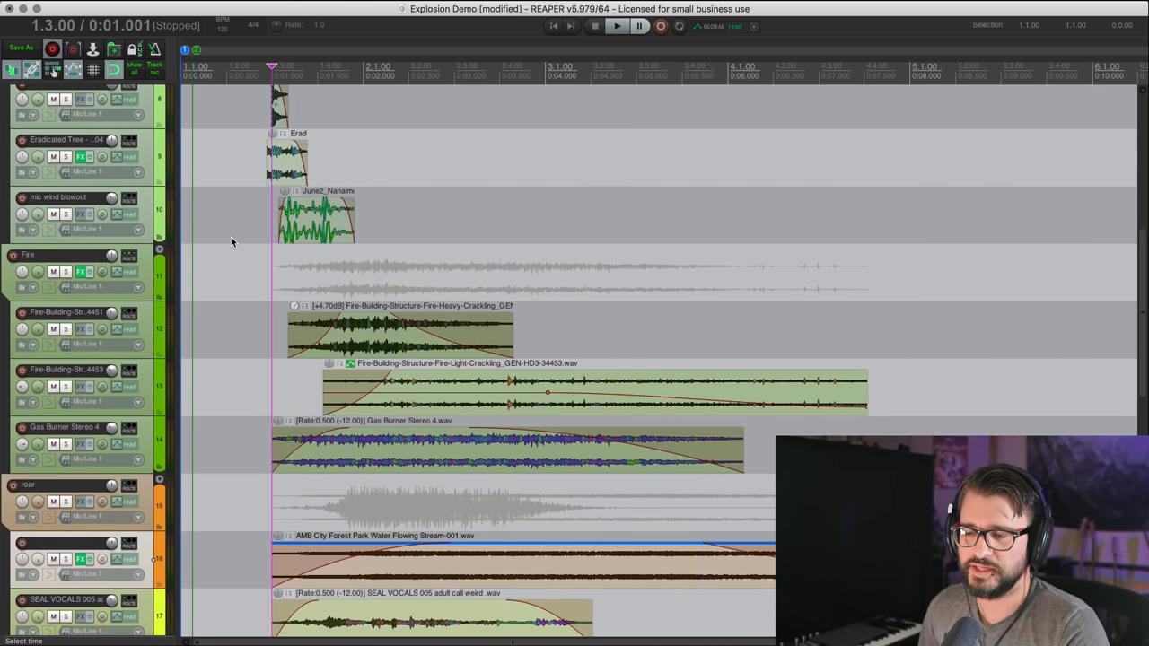
pyautogui.scroll(-3)
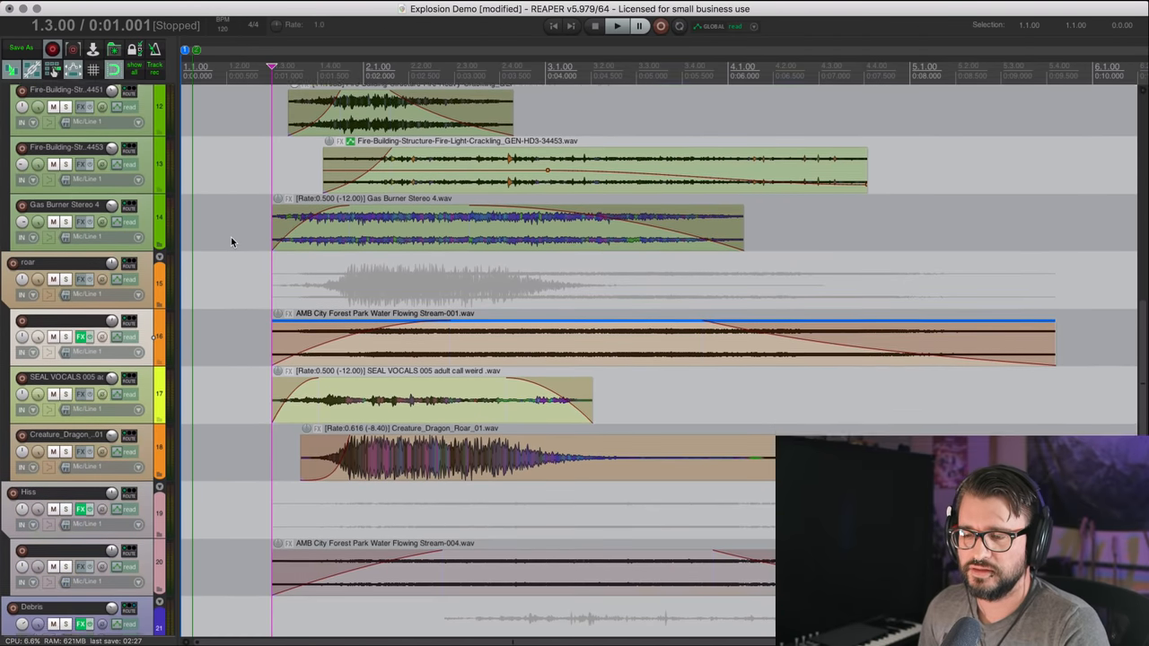
pyautogui.scroll(-3)
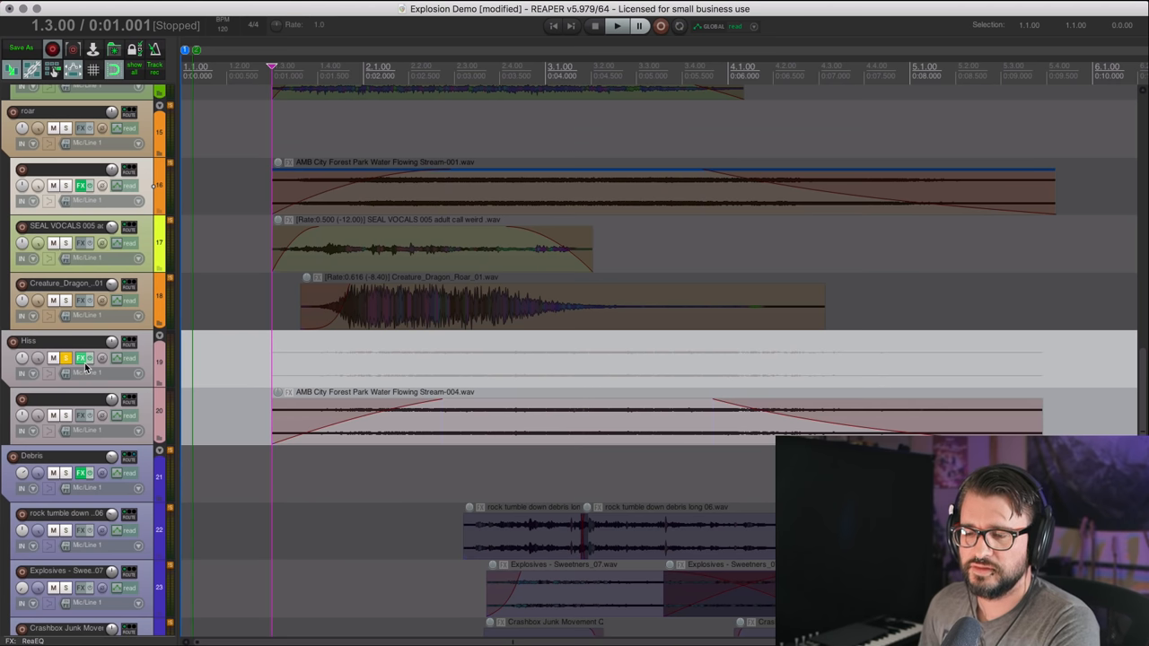
pyautogui.scroll(-3)
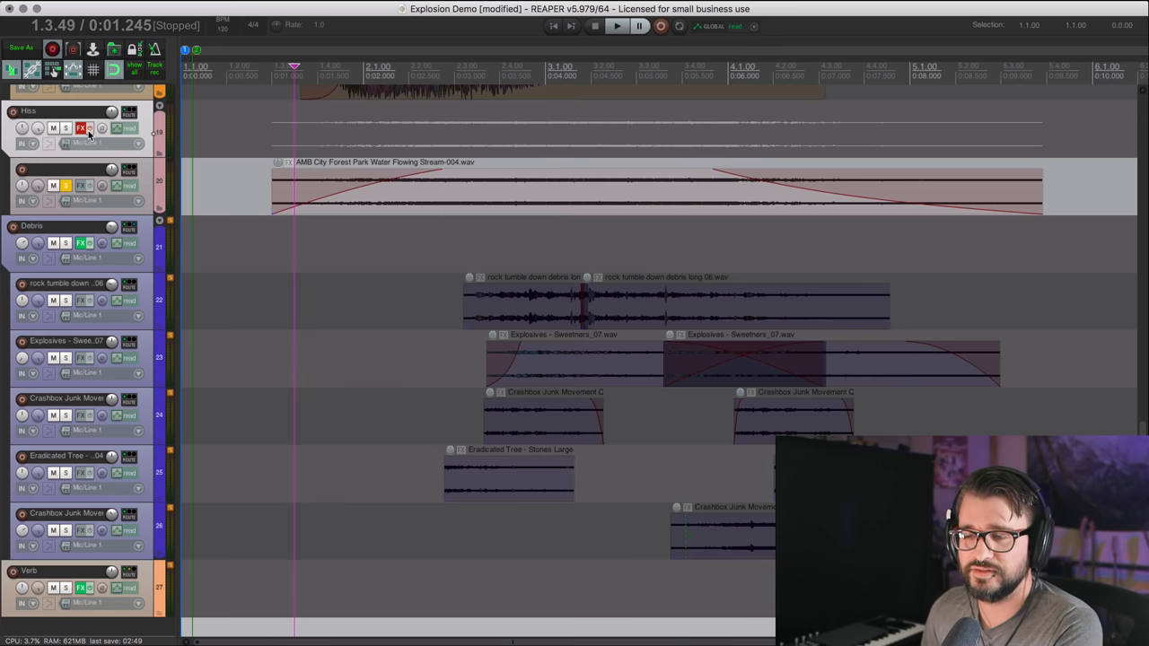
pyautogui.click(83, 129)
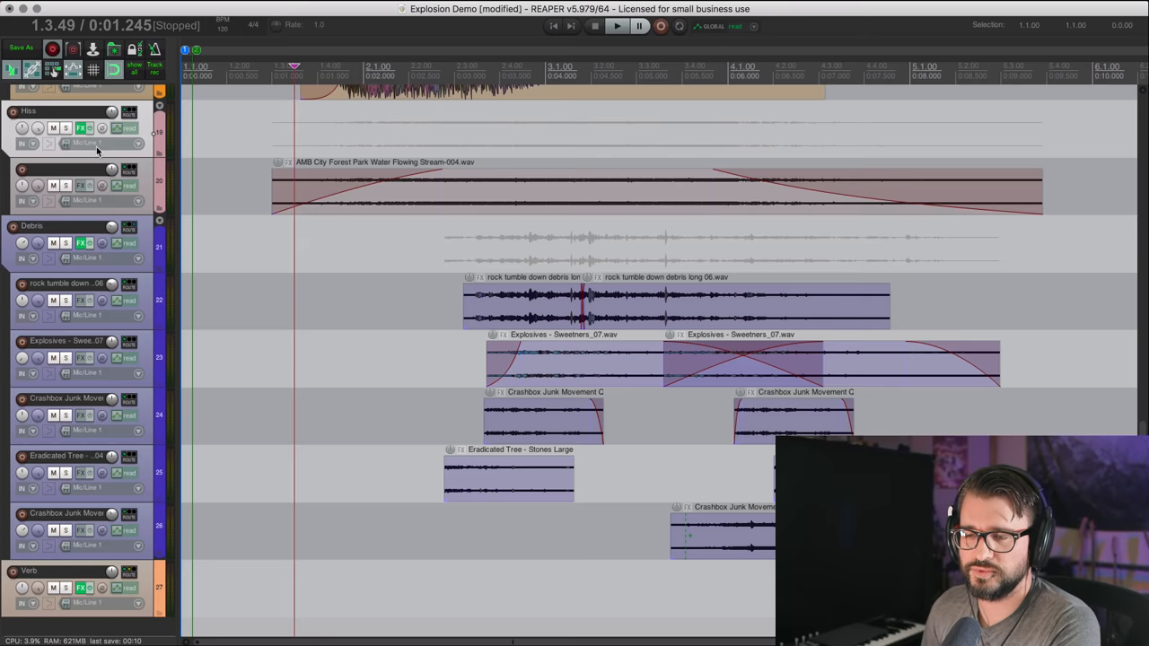
pyautogui.scroll(-3)
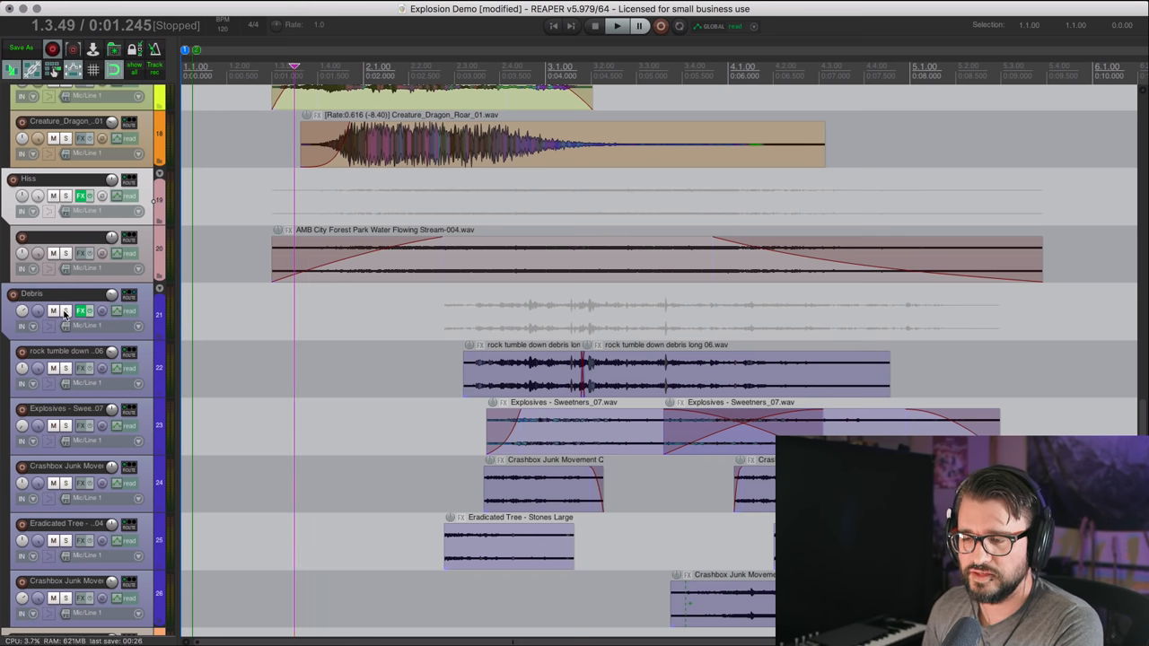
# Step: Bypass the Debris folder's effects to hear it dry, then re-enable them
pyautogui.scroll(-3)
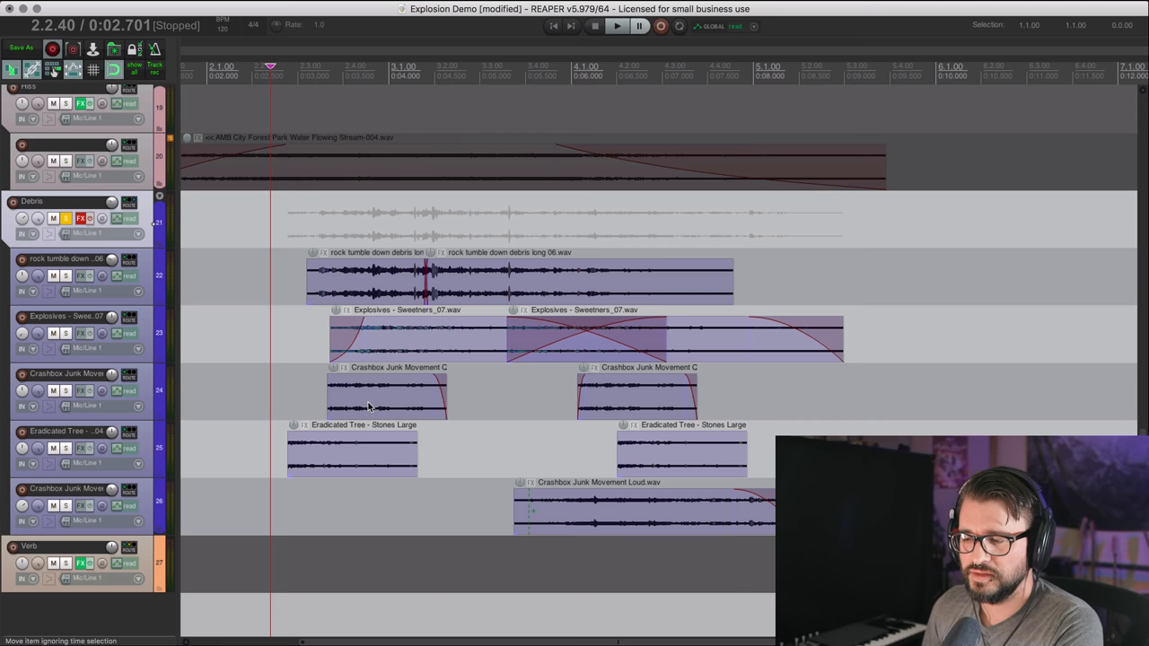
pyautogui.moveTo(365, 424)
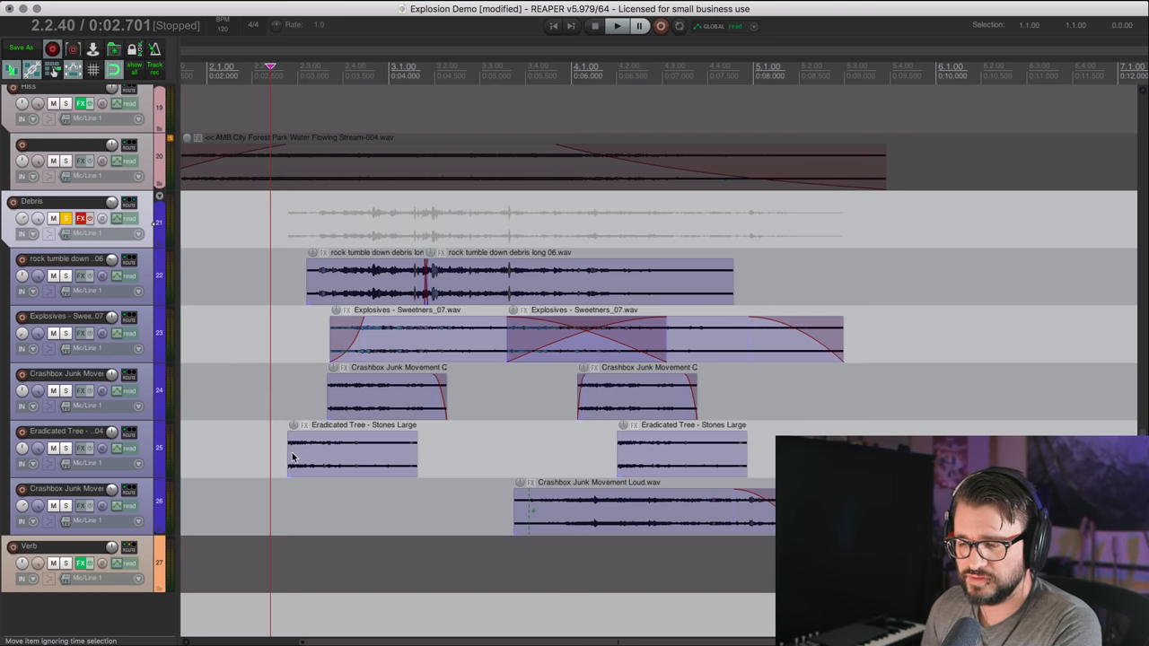
pyautogui.click(82, 219)
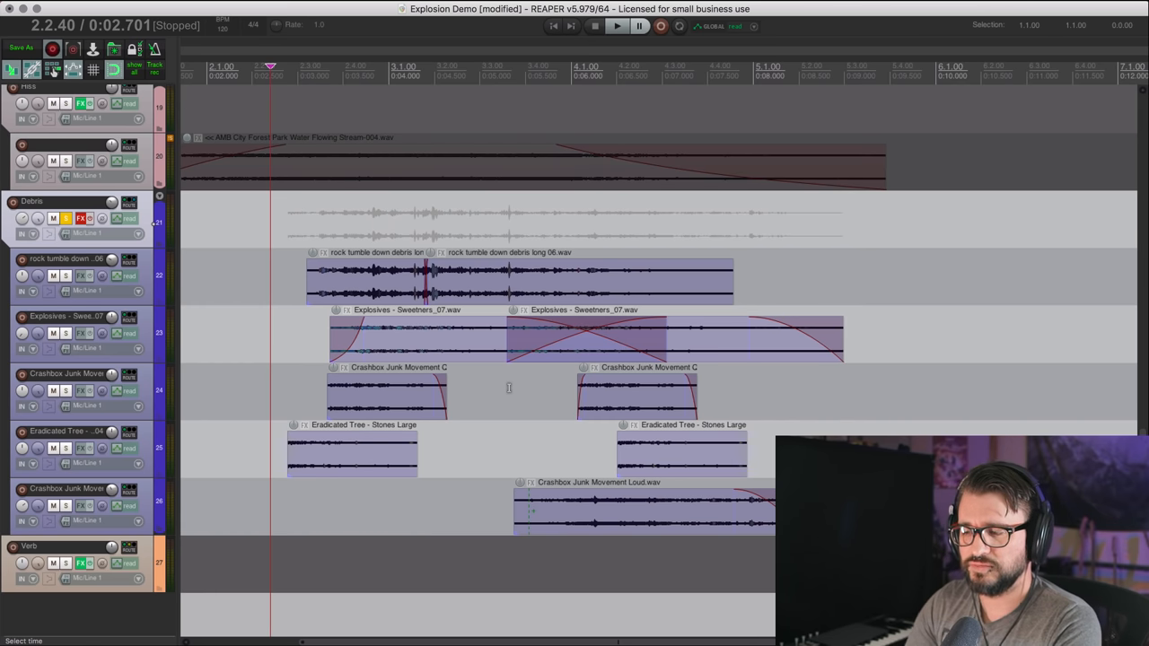
pyautogui.moveTo(470, 389)
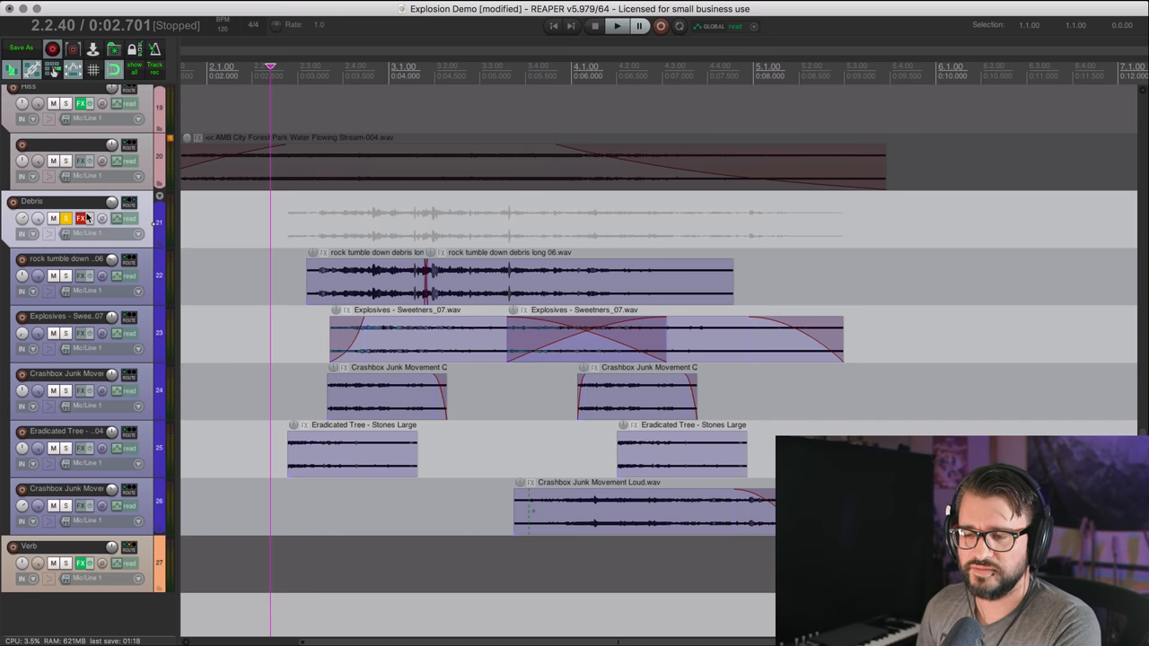
pyautogui.click(82, 215)
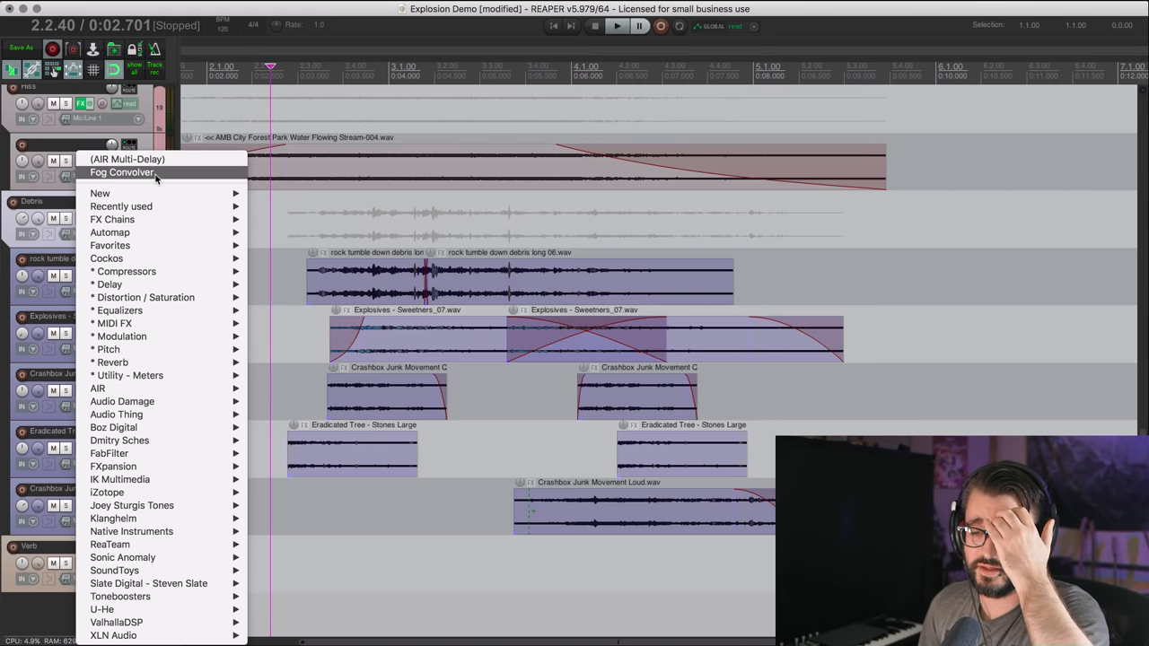
# Step: Mute the dry signal on the Verb track's Old Plate Fog Convolver reverb and close it
pyautogui.click(121, 172)
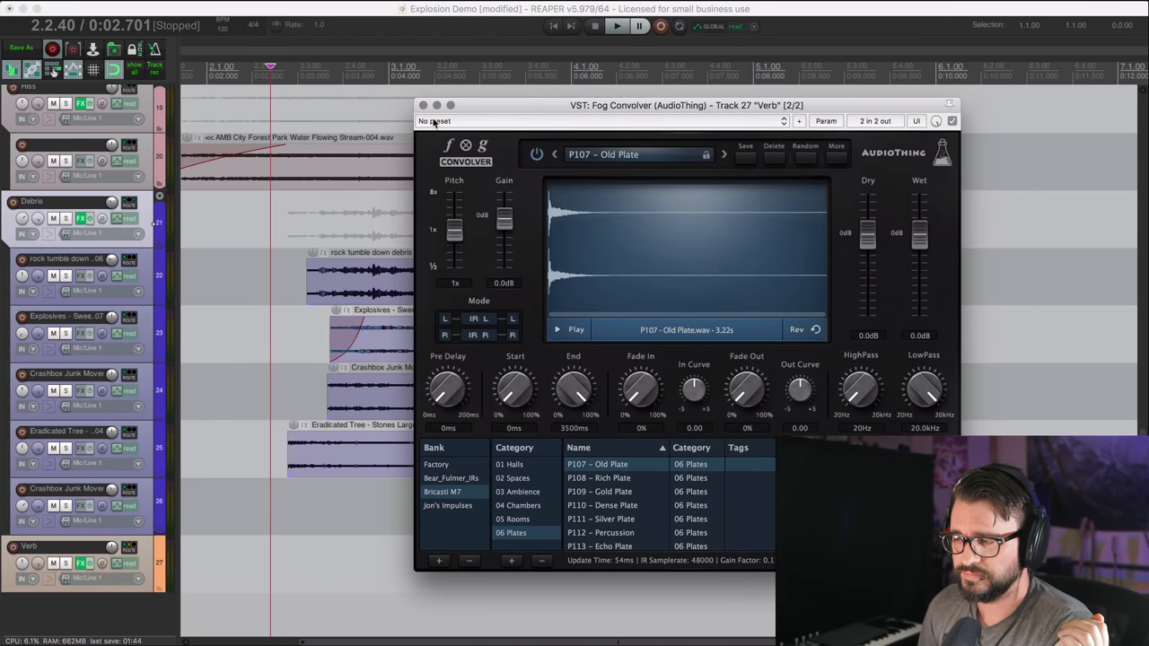
pyautogui.moveTo(1039, 283)
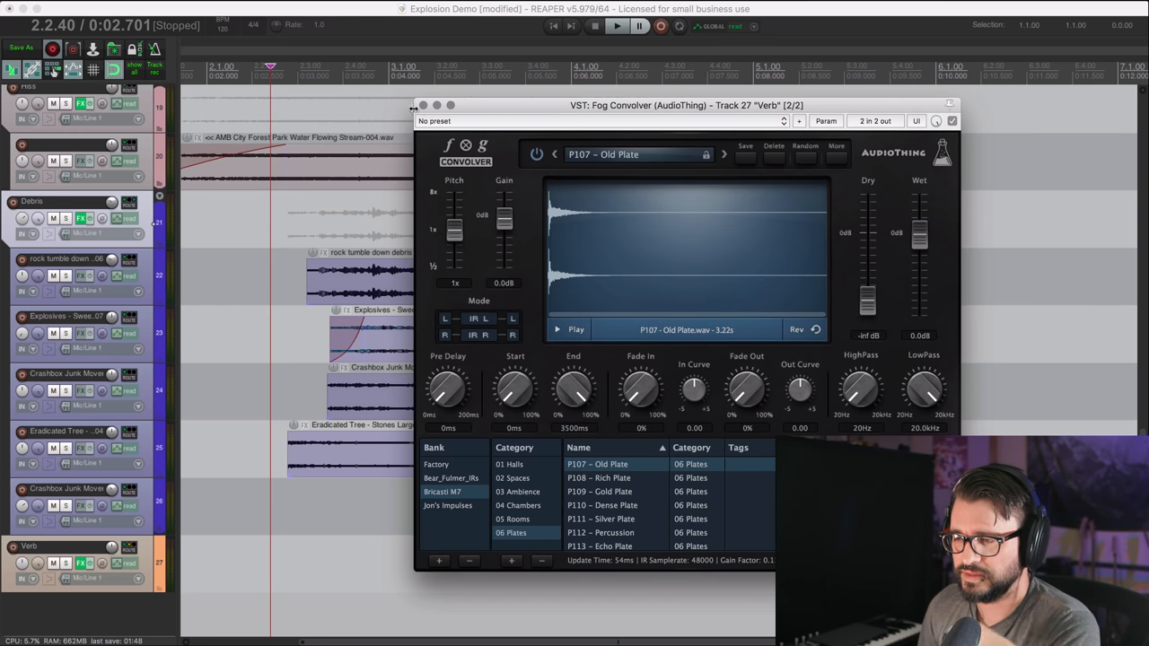
pyautogui.click(419, 105)
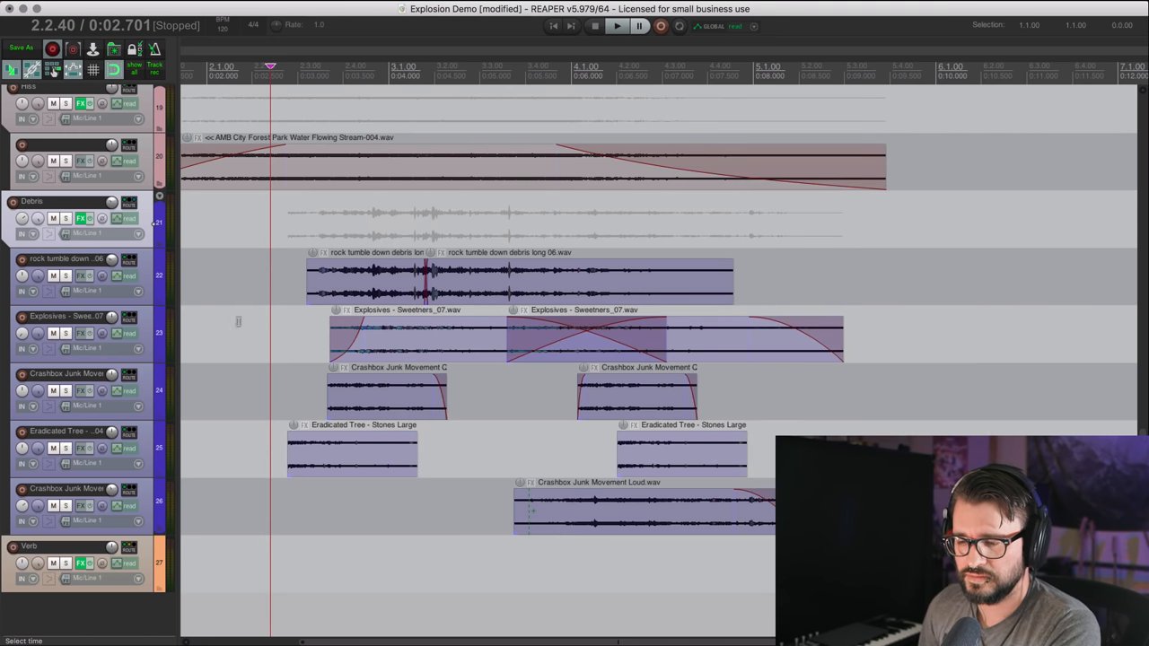